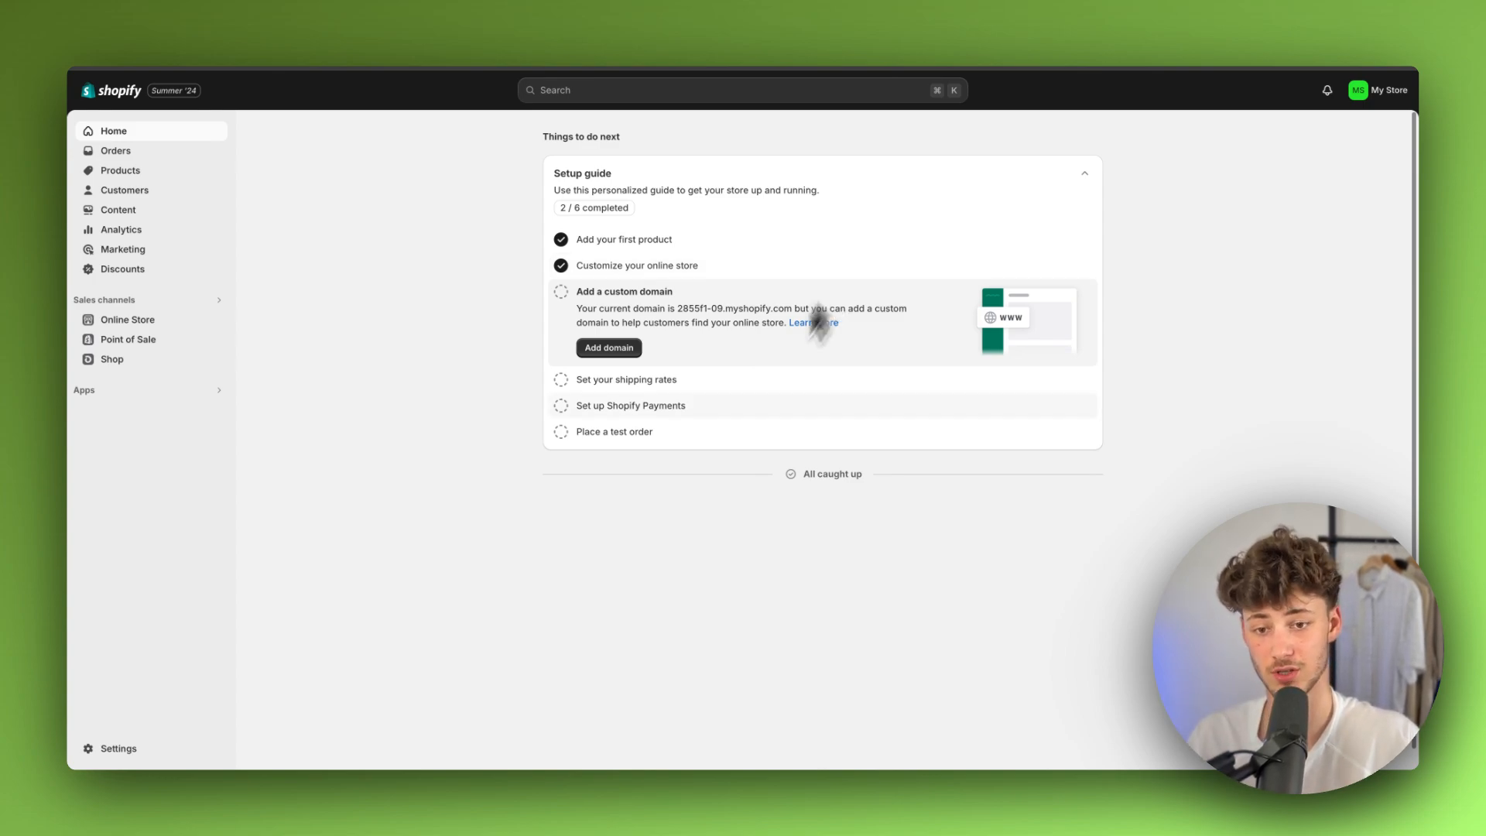
{"action": "mouse_move", "coordinate": [592, 417]}
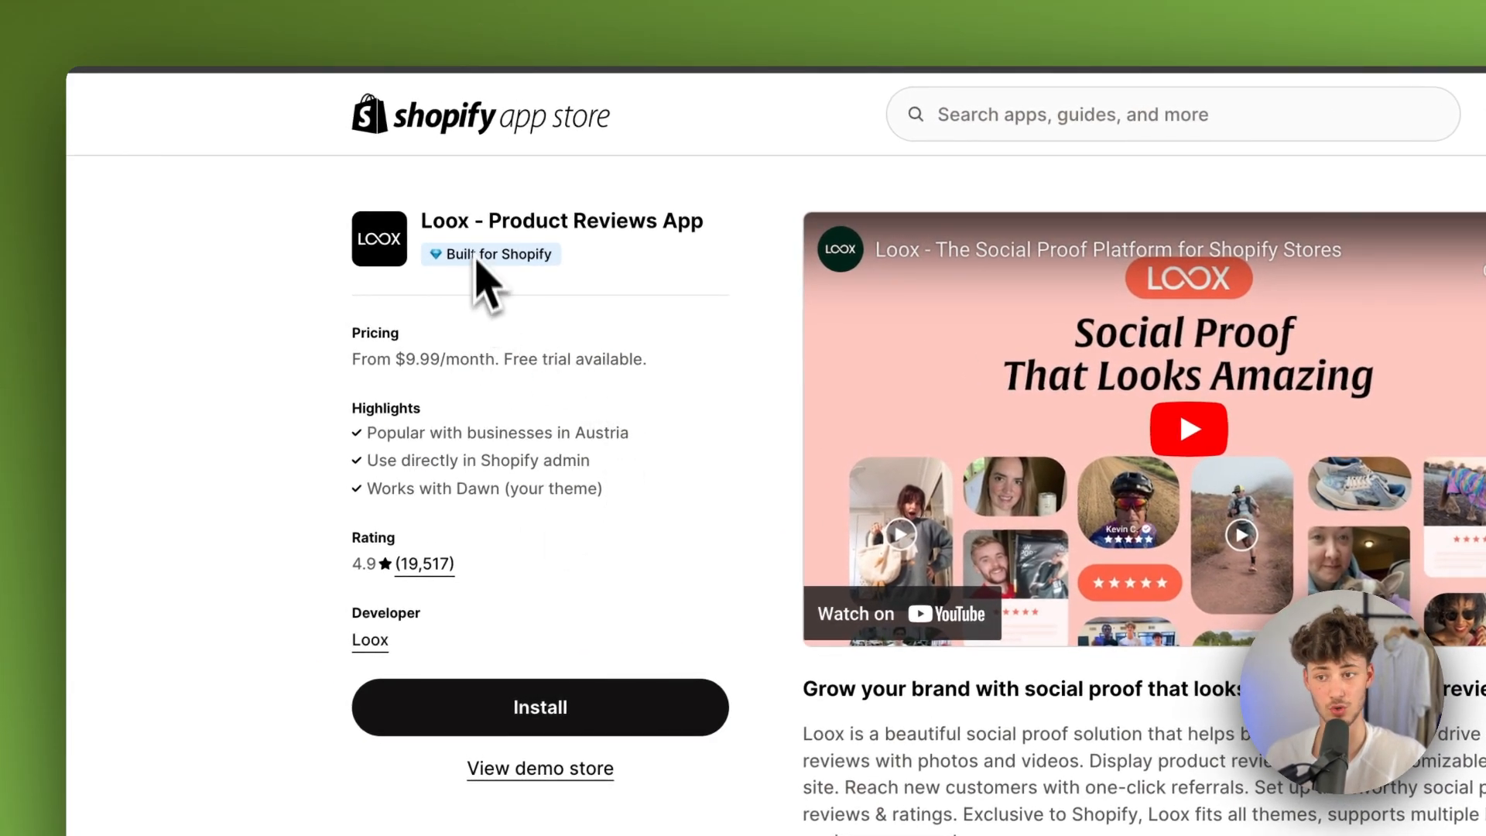
{"action": "mouse_move", "coordinate": [379, 304]}
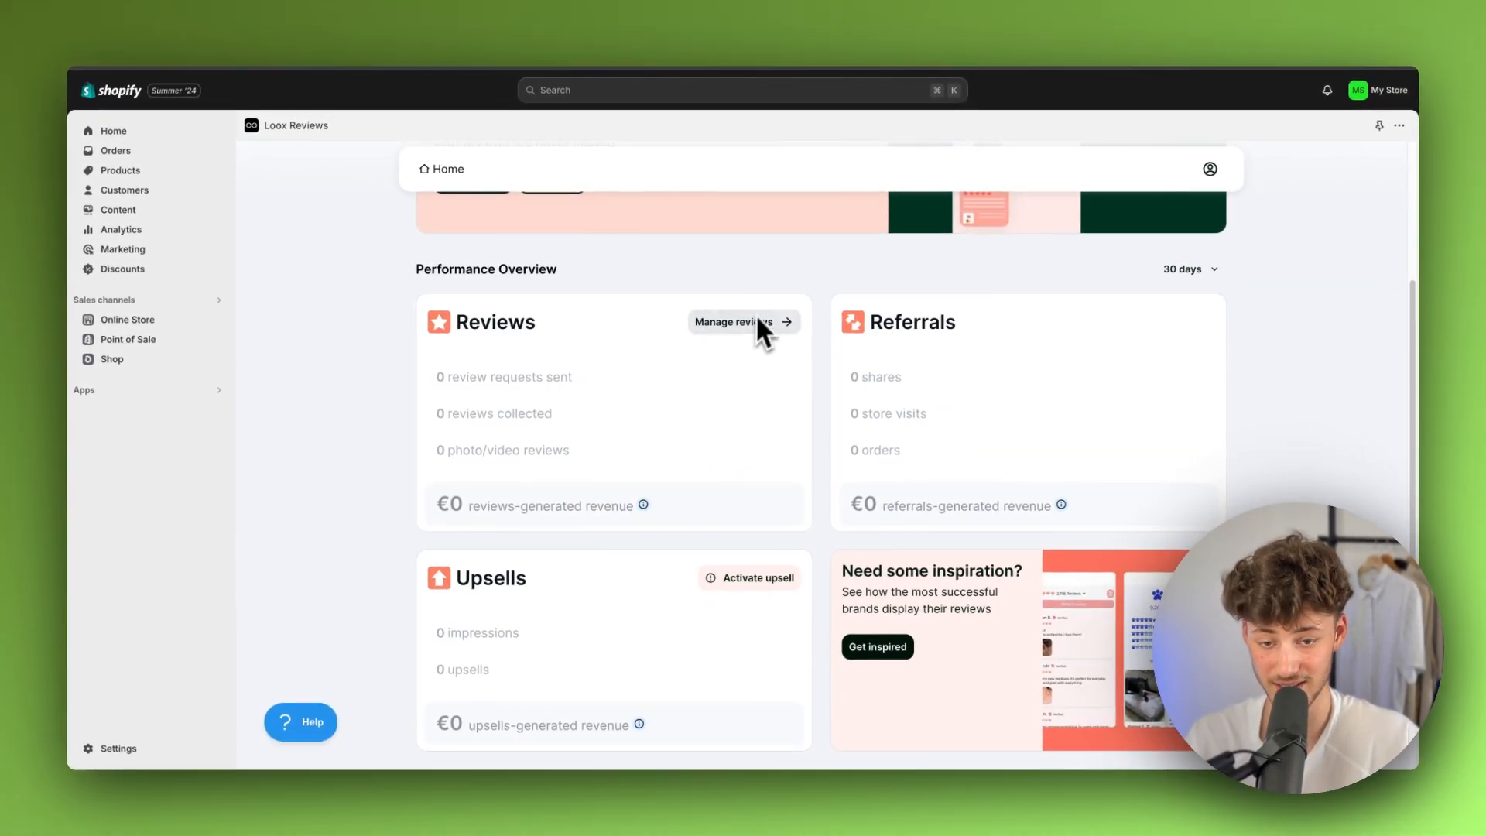
Step: Open Manage reviews from the Loox dashboard's Reviews card
{"action": "left_click", "coordinate": [733, 322]}
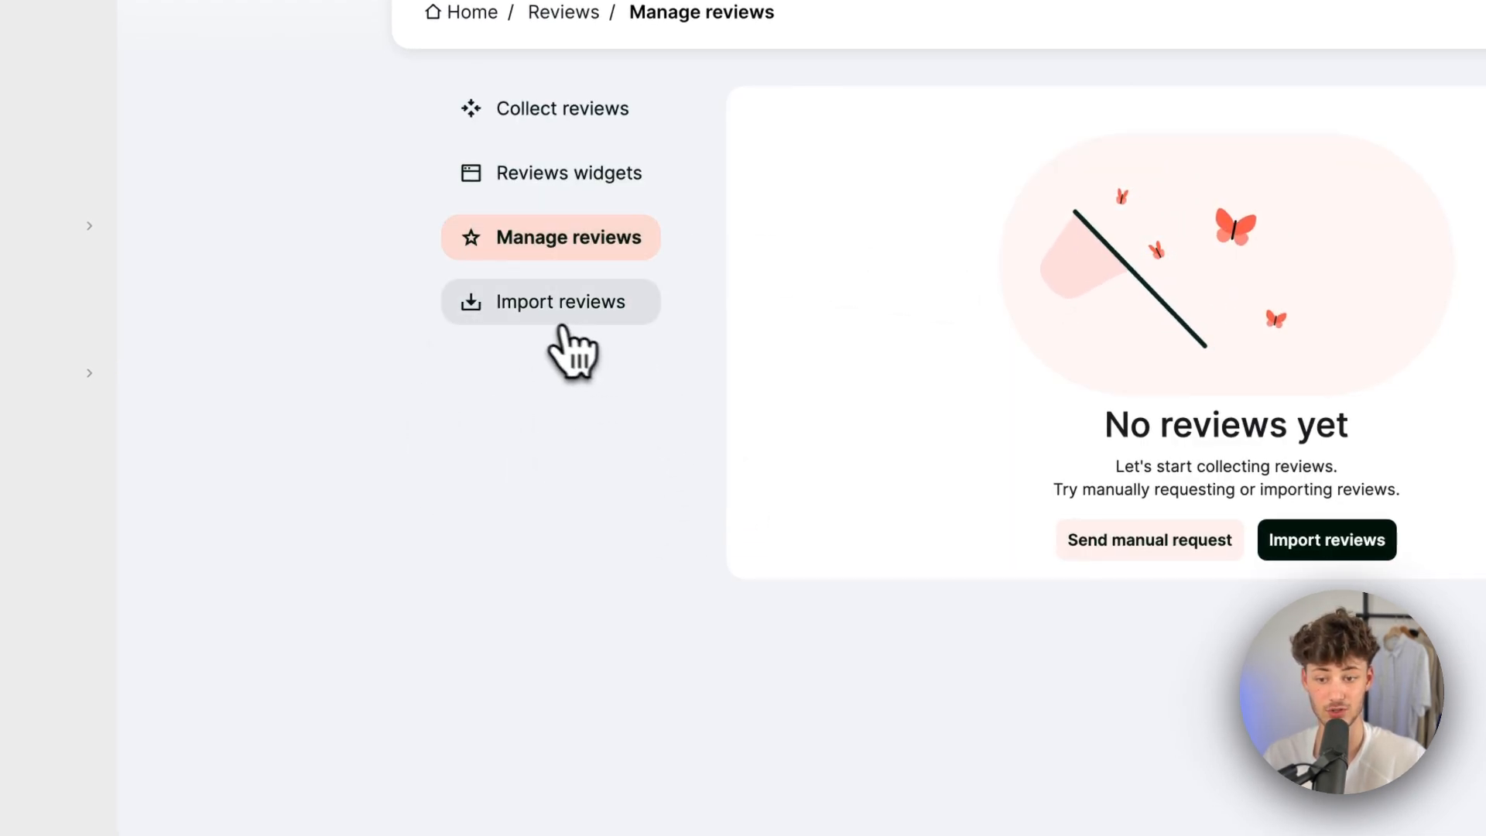
Step: Open Import reviews and close the 'Go to the AliExpress product page' dialog
{"action": "left_click", "coordinate": [550, 301]}
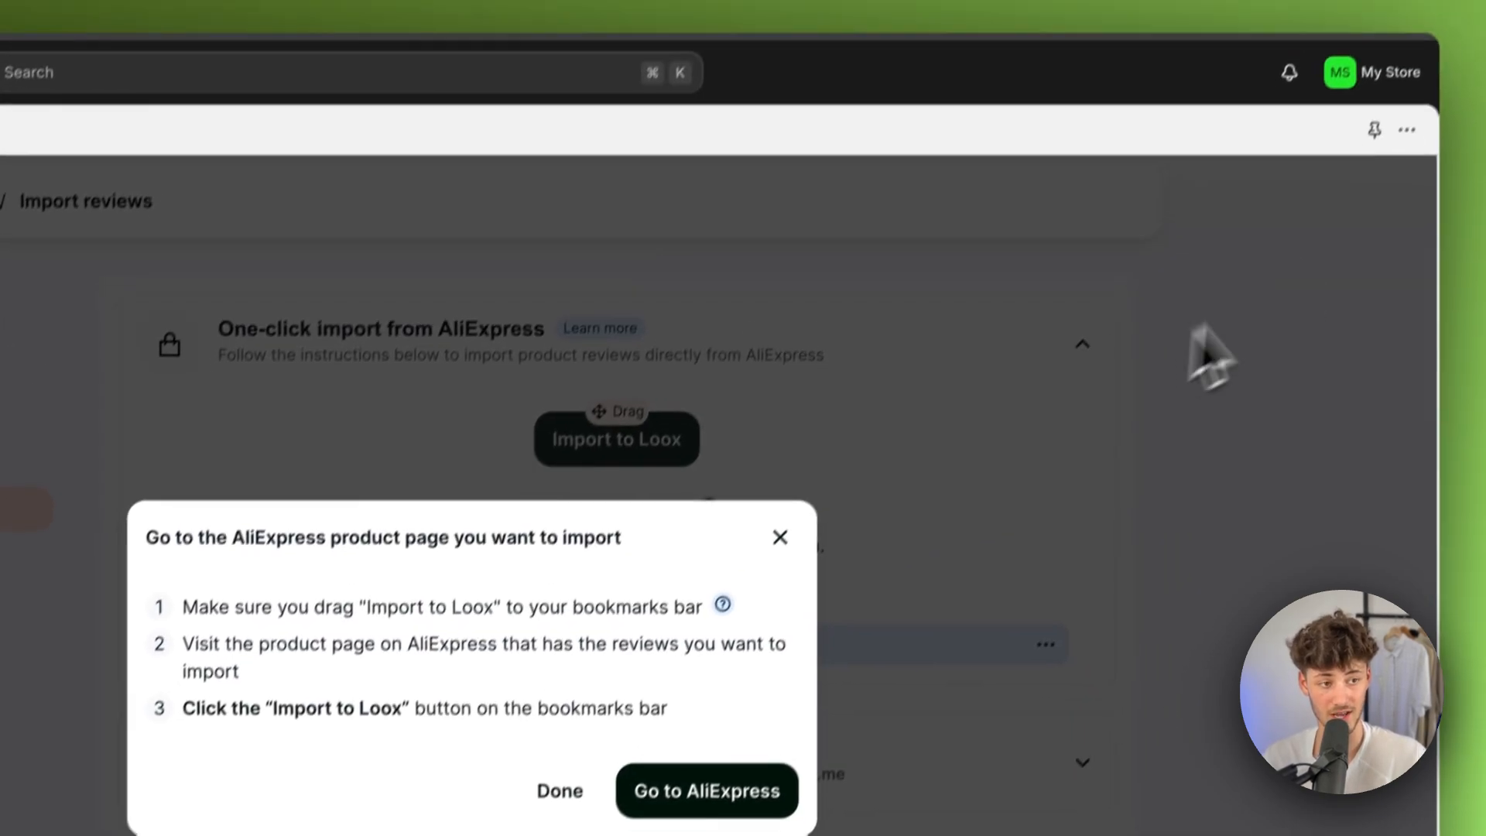
{"action": "left_click", "coordinate": [558, 790]}
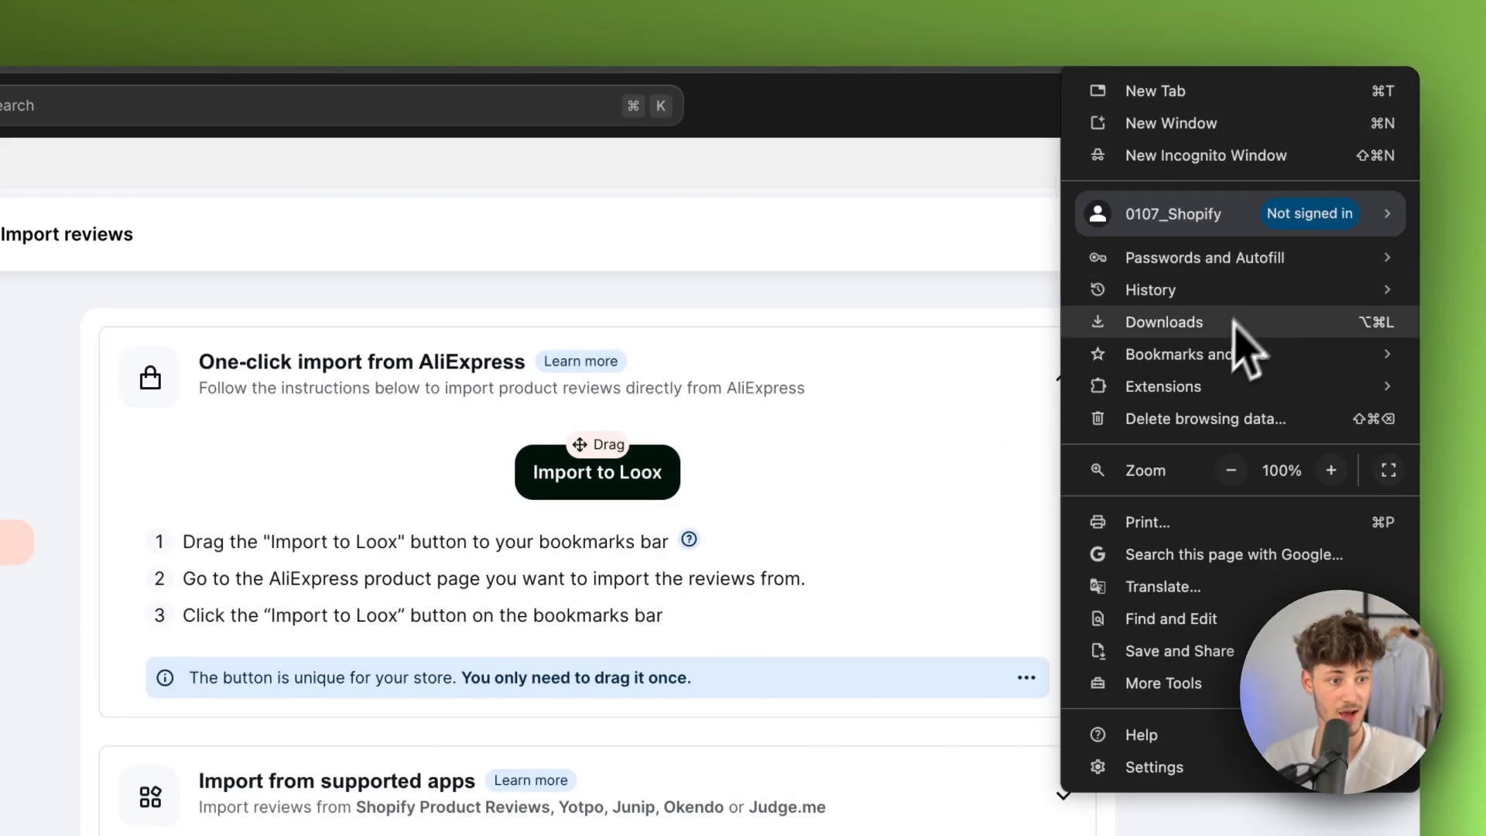
Step: Show Chrome's bookmarks bar with Import to Loox on it, then go to AliExpress
{"action": "left_click", "coordinate": [1198, 354]}
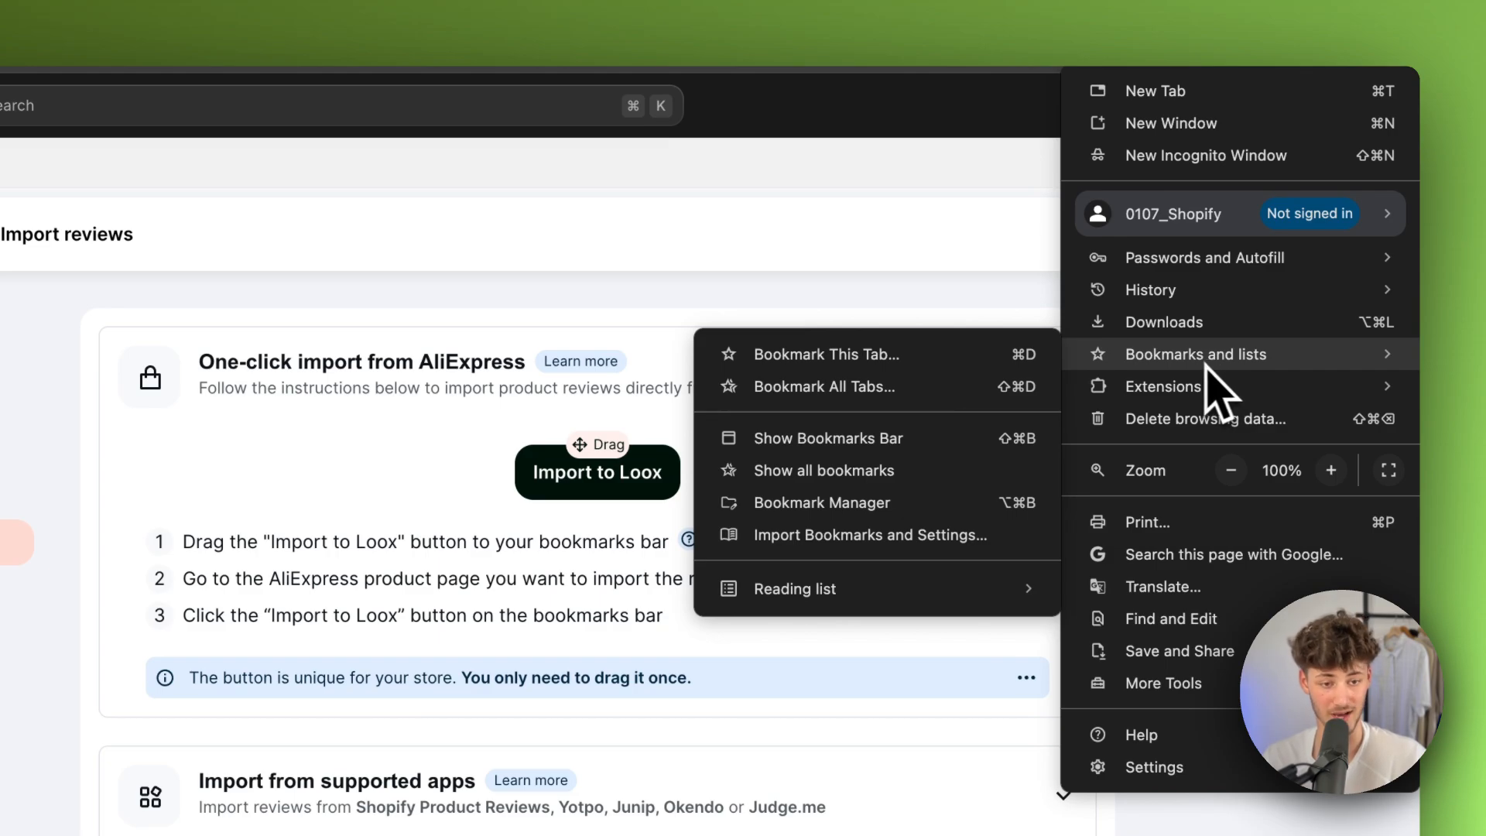
{"action": "mouse_move", "coordinate": [829, 438]}
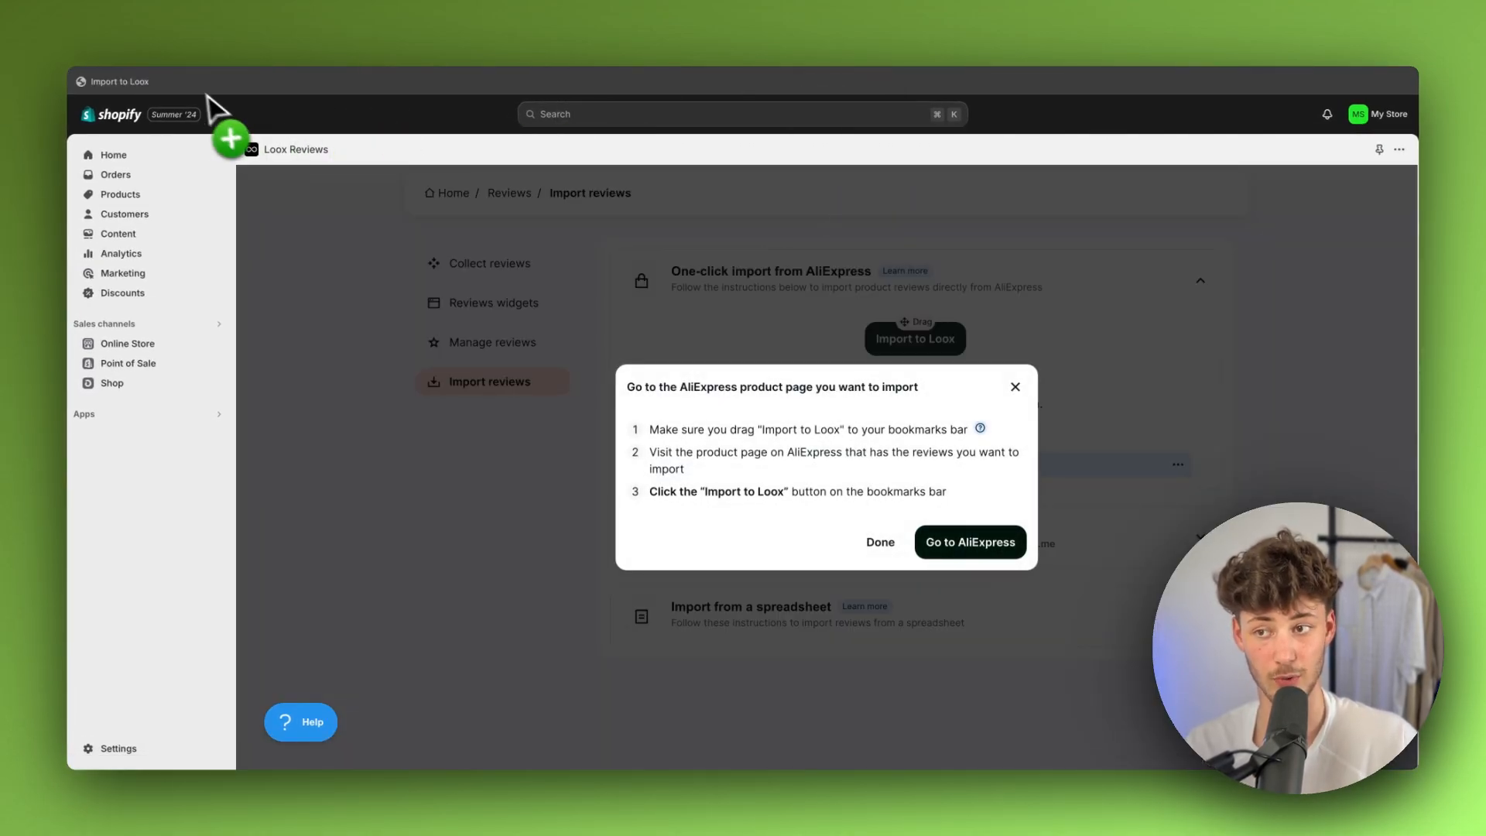
{"action": "left_click", "coordinate": [968, 542]}
{"action": "type", "text": "w"}
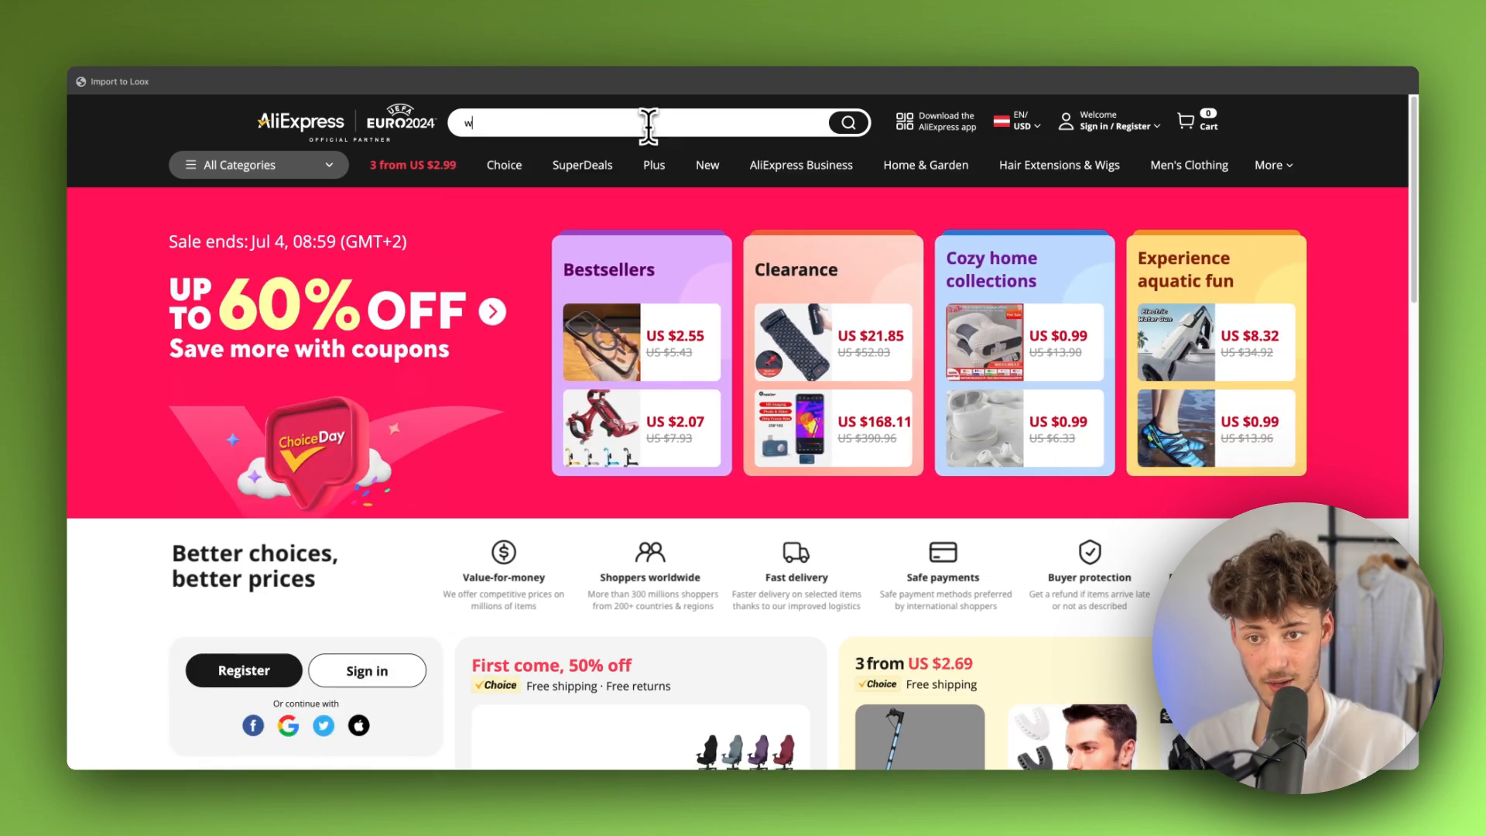
Step: Search AliExpress for 'portable air cooler' and open the Portable 3 In 1 listing
{"action": "type", "text": "iphone 14 pro max"}
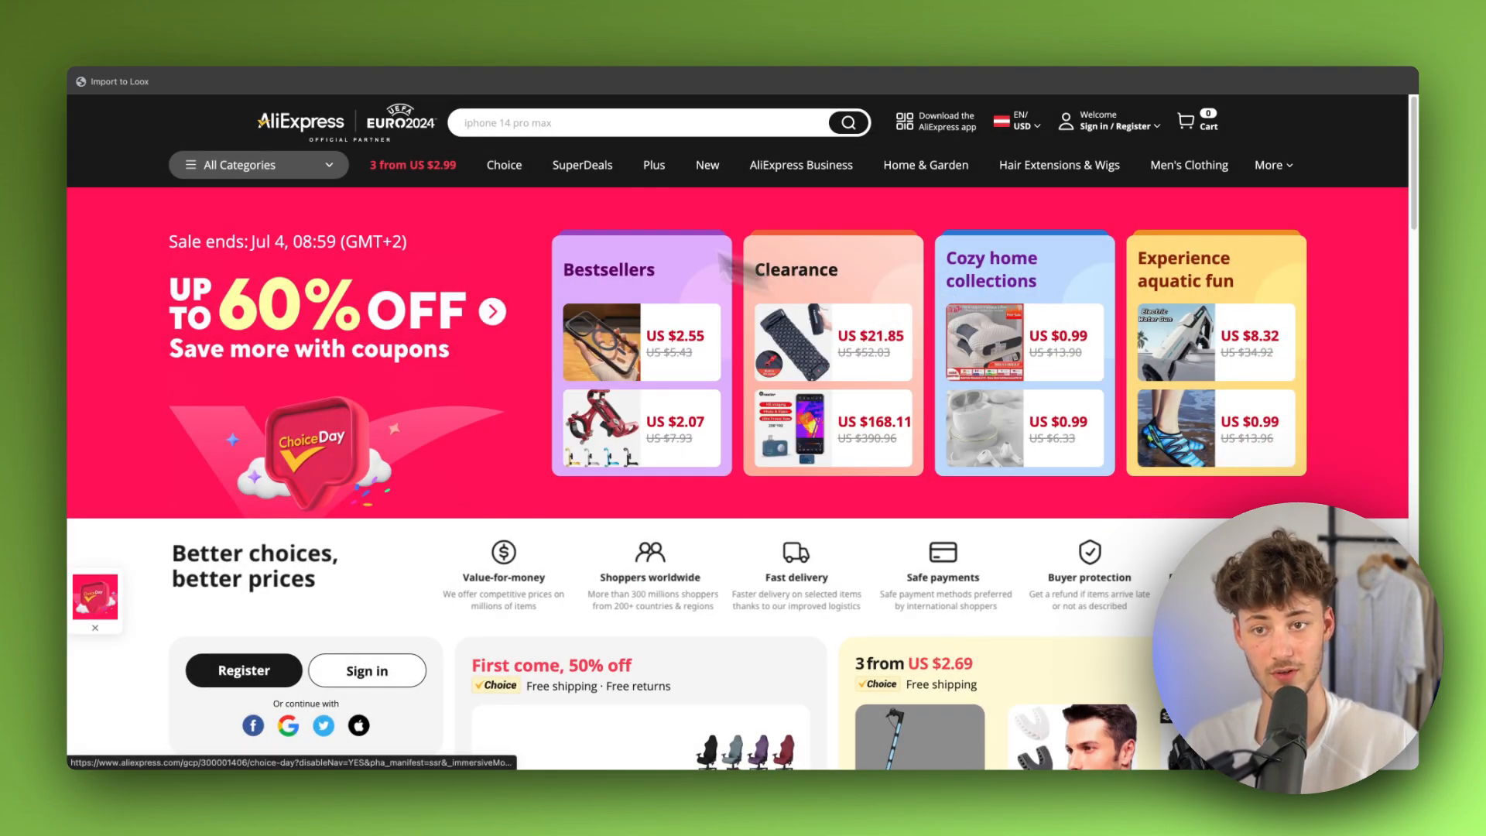
{"action": "left_click", "coordinate": [645, 122]}
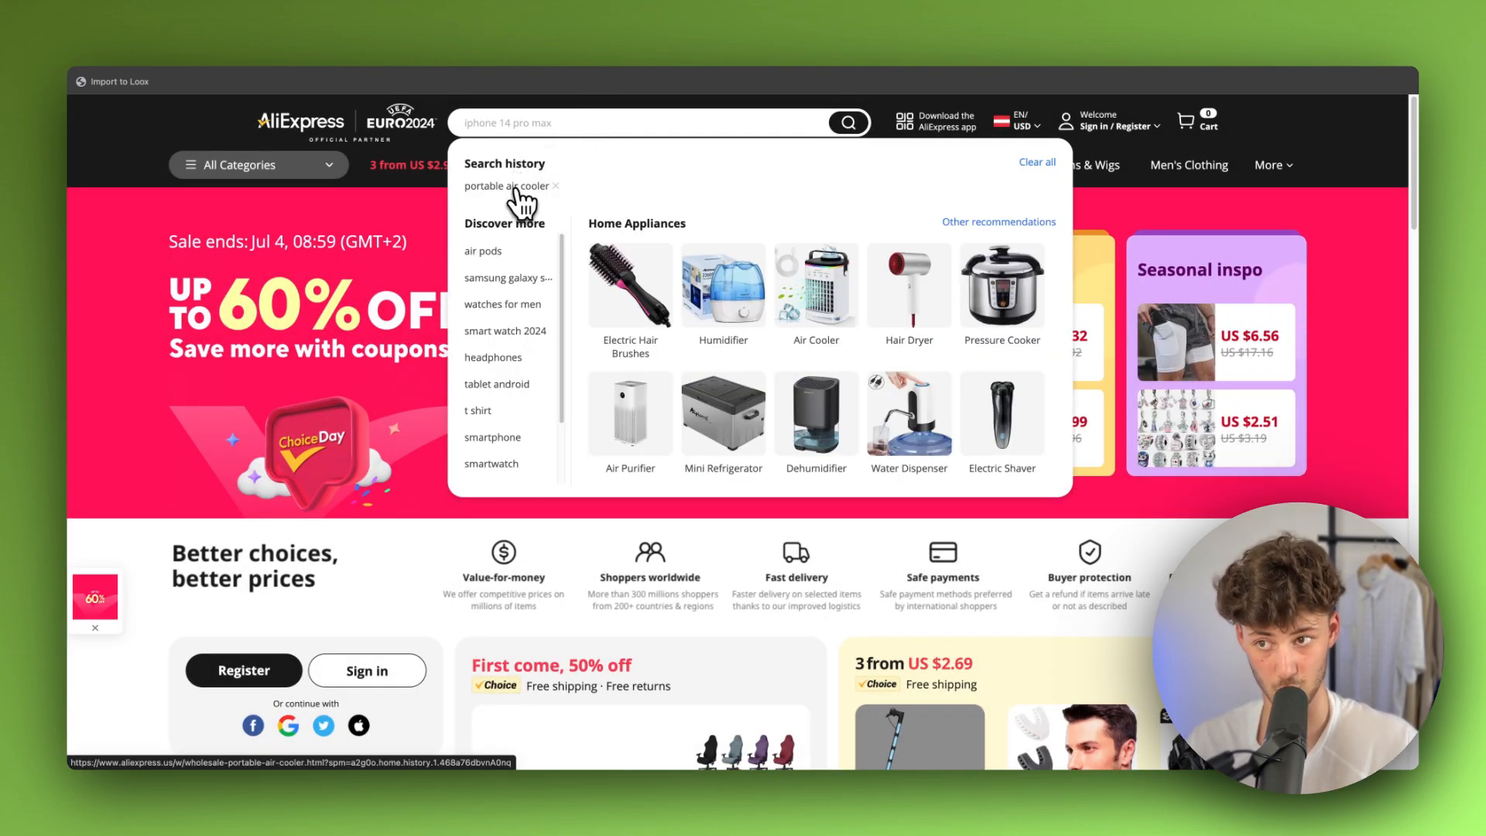
{"action": "left_click", "coordinate": [507, 186]}
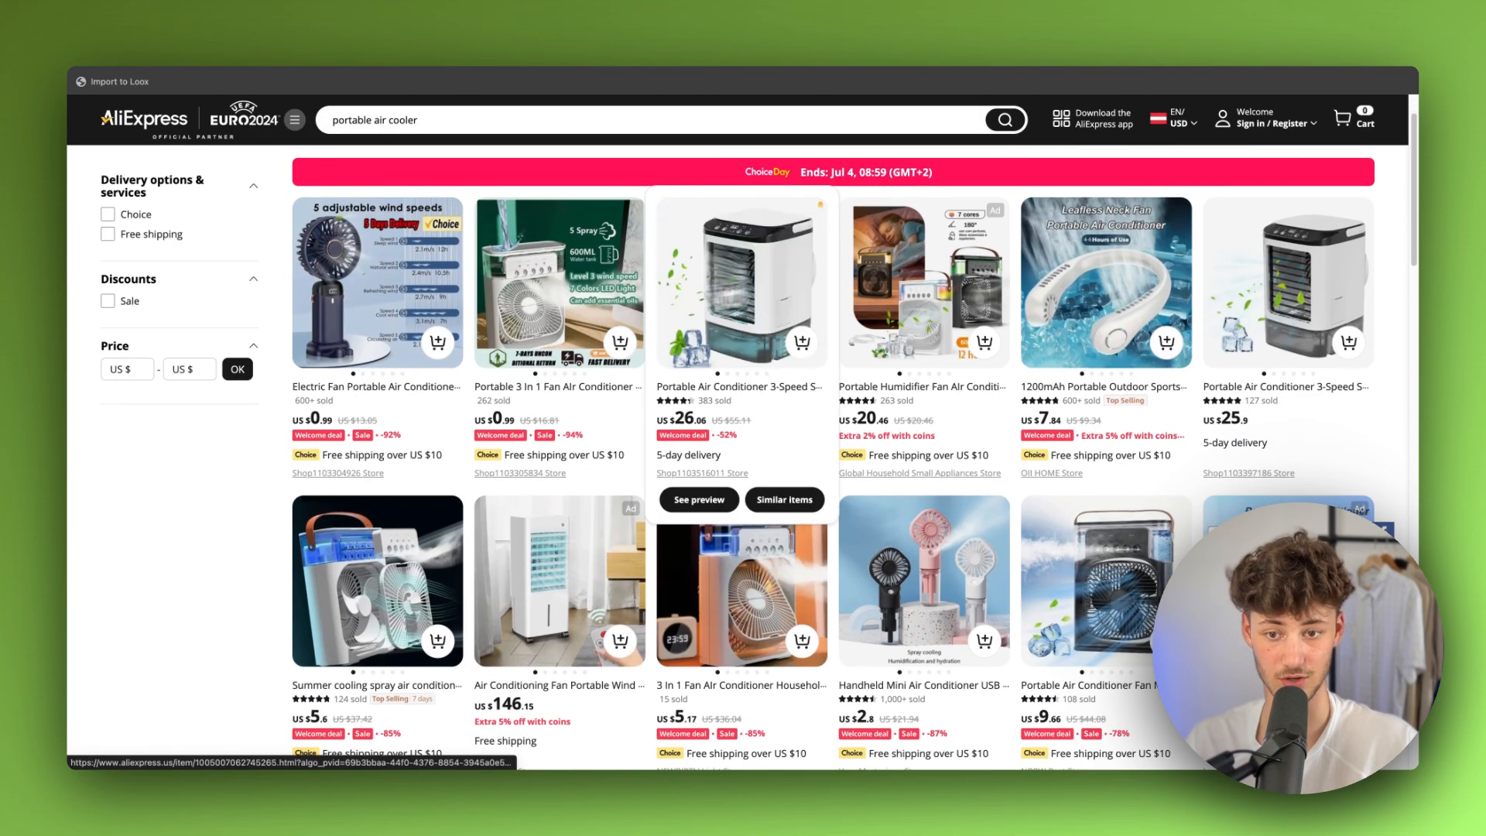
{"action": "left_click", "coordinate": [558, 284]}
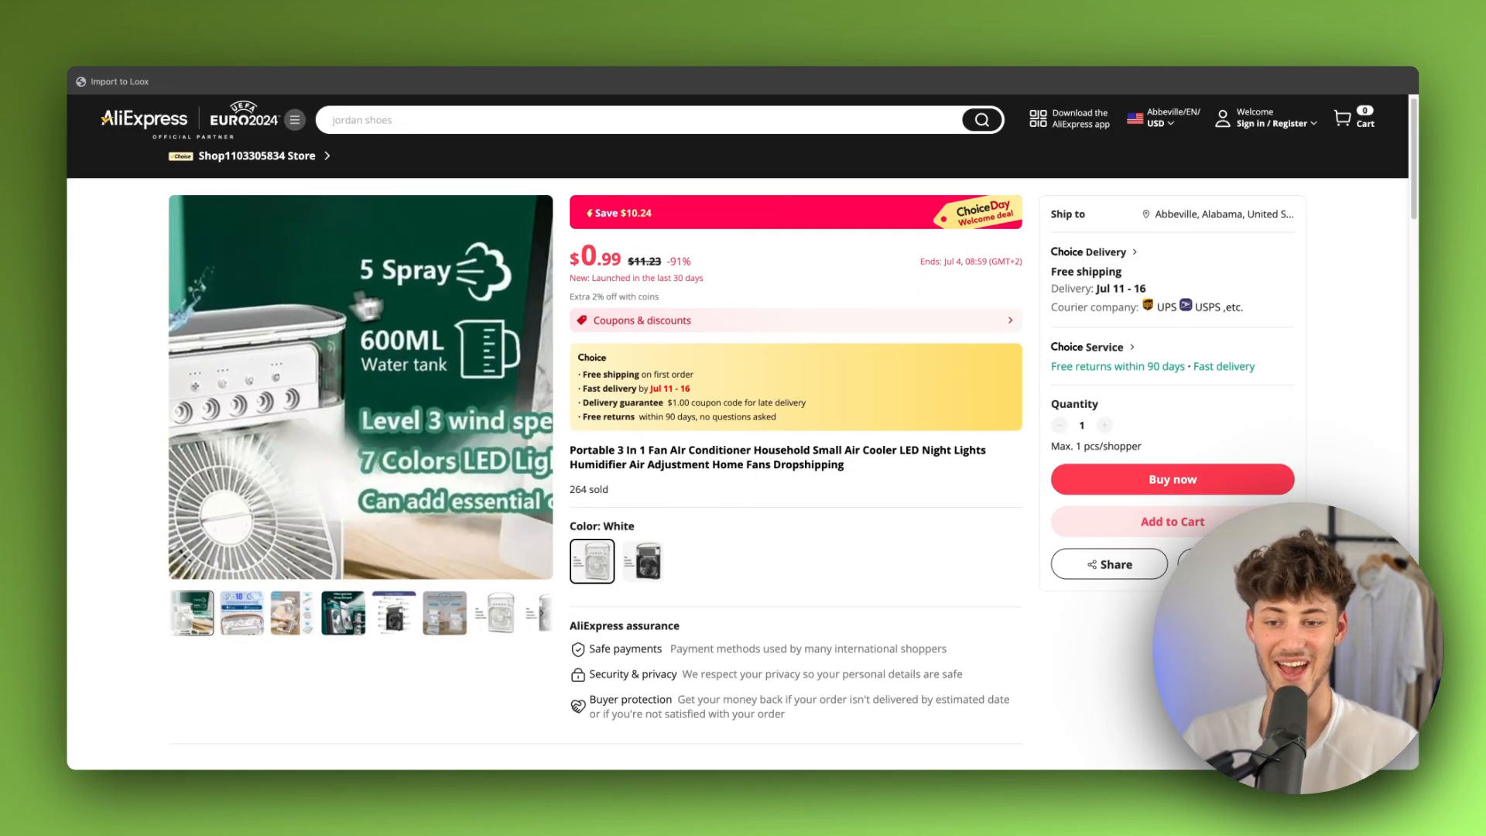